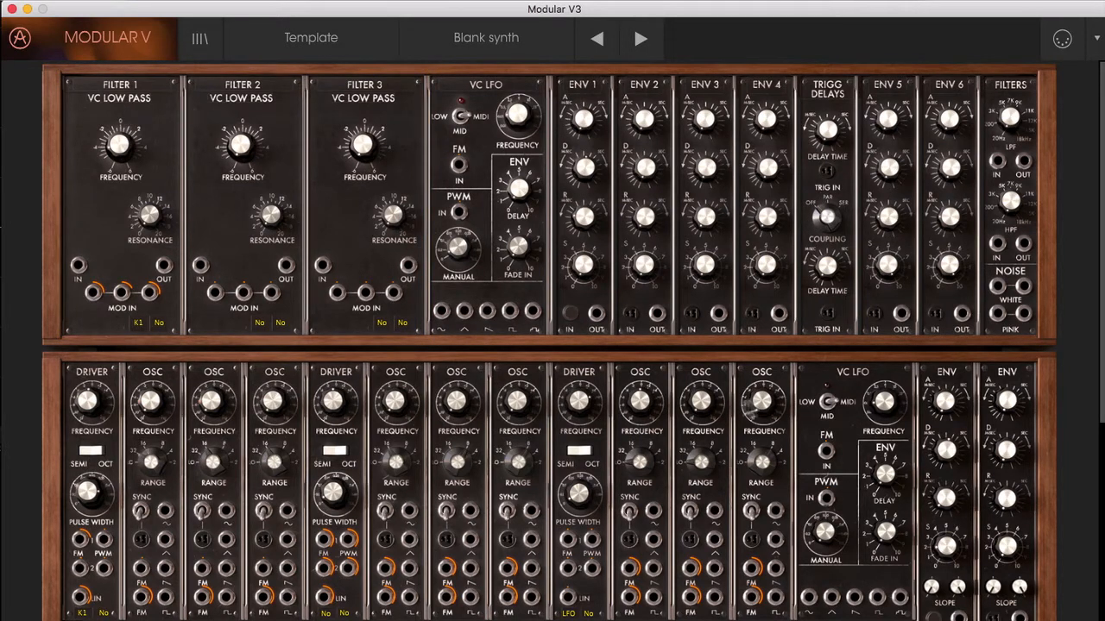
mouse_move(751, 547)
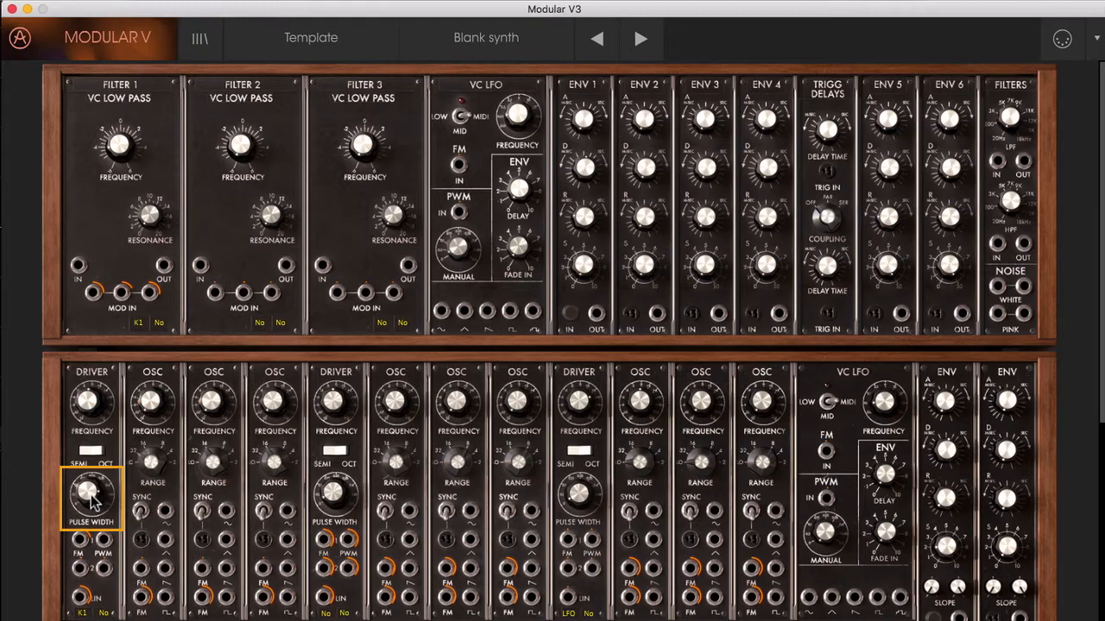
mouse_move(487, 104)
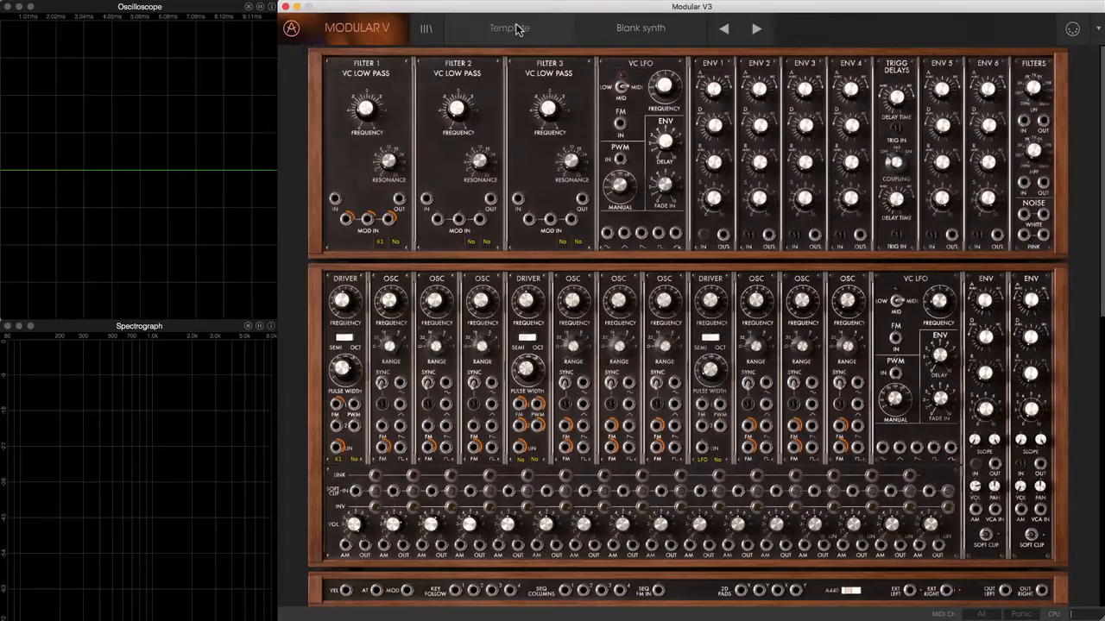
Load the Square preset and narrow the Driver's pulse width to about 0.18.
left_click(505, 29)
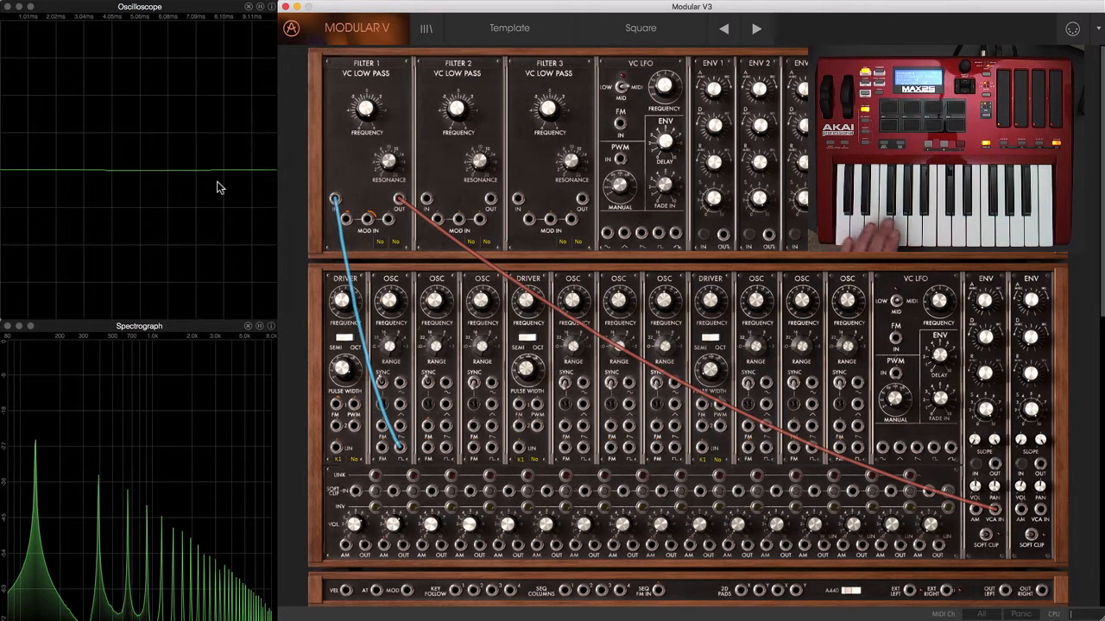
left_click(340, 387)
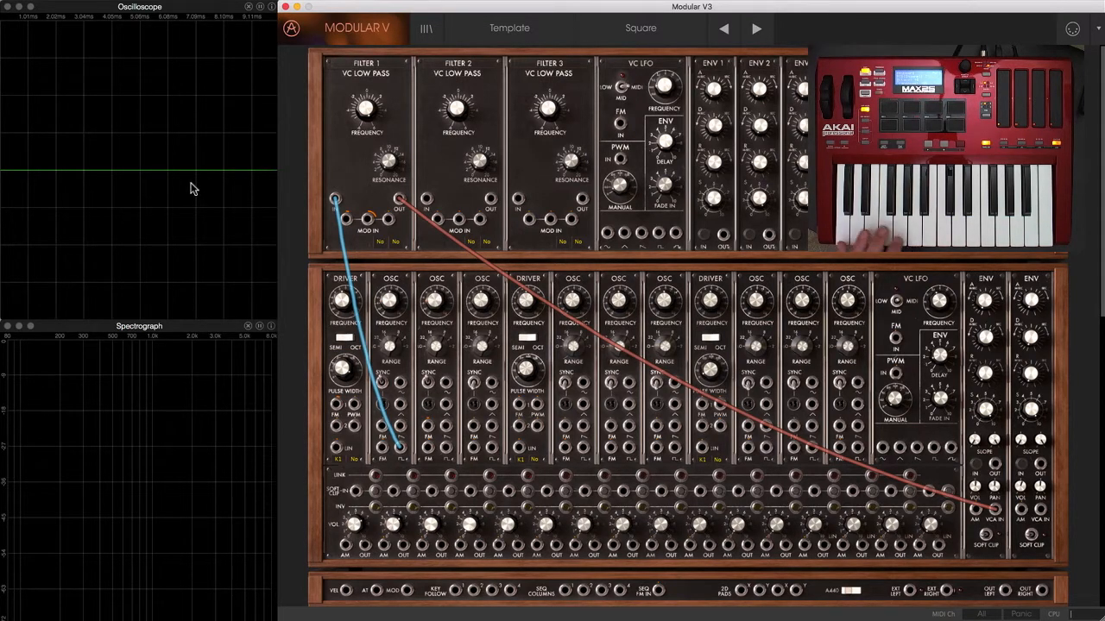
left_click_drag(345, 371, 346, 389)
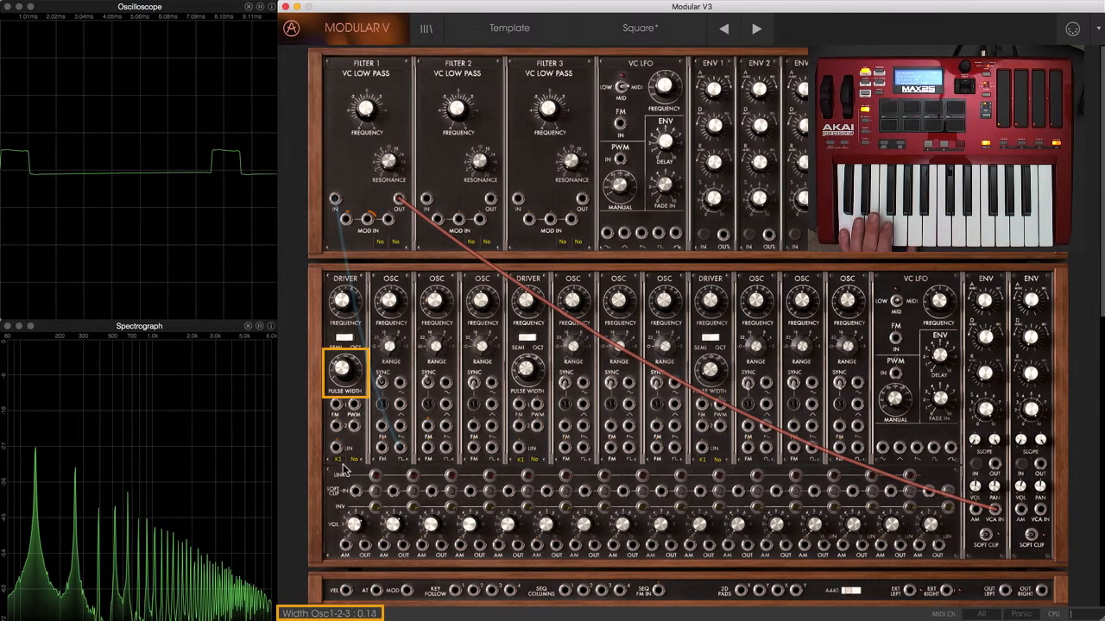
left_click_drag(345, 371, 345, 345)
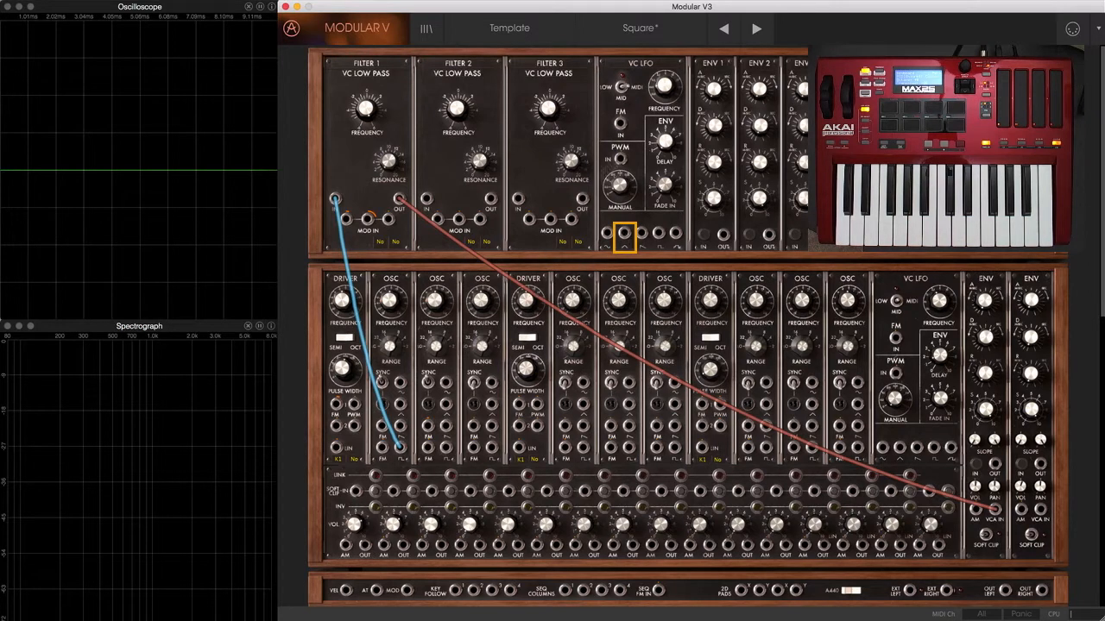
mouse_move(643, 254)
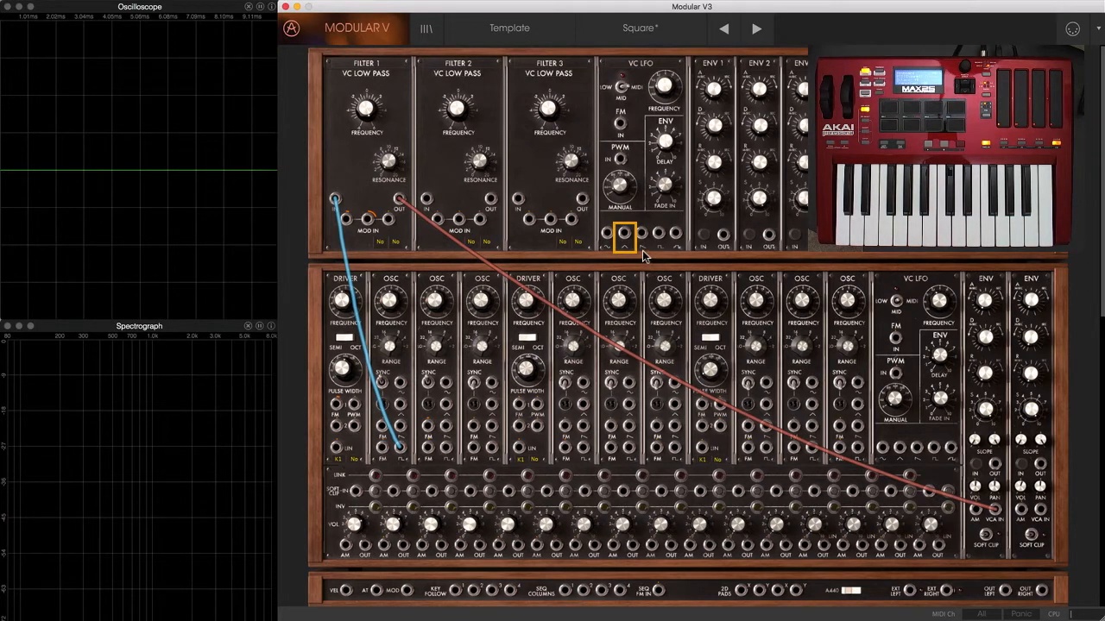
mouse_move(646, 254)
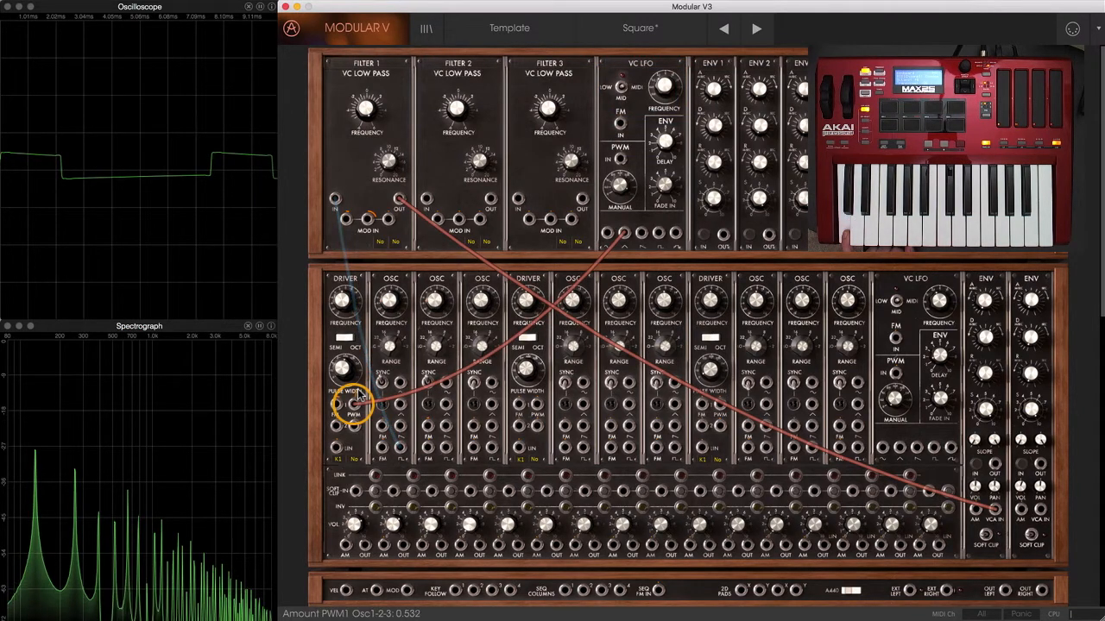
Raise the PWM modulation depth, set pulse width to 0.30 and LFO rate near 3.93 Hz.
left_click_drag(353, 397, 353, 406)
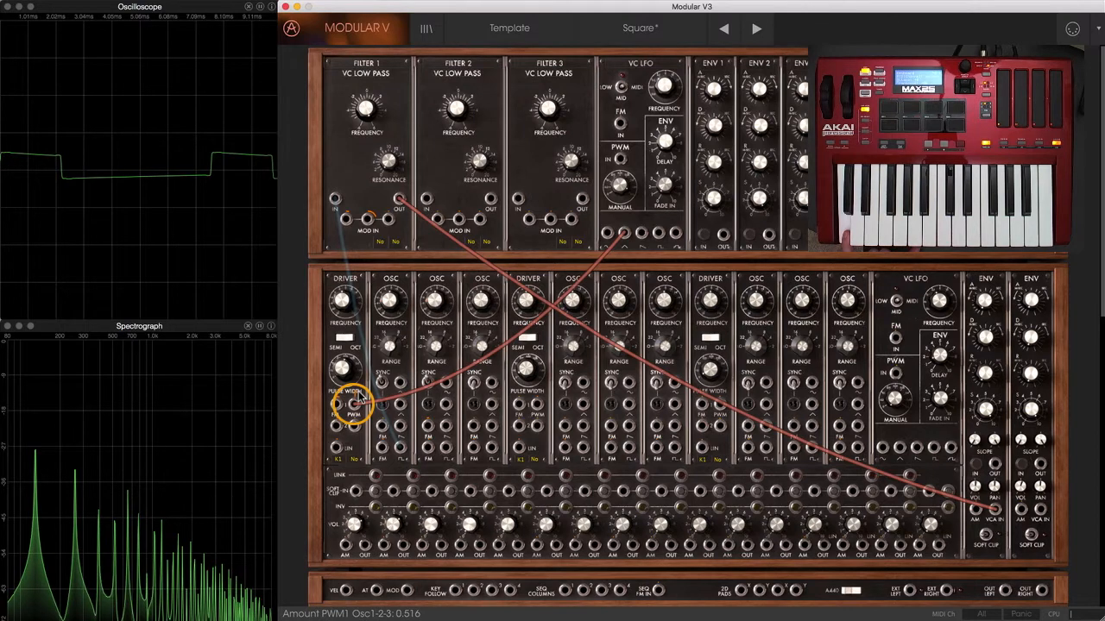
left_click_drag(352, 402, 358, 362)
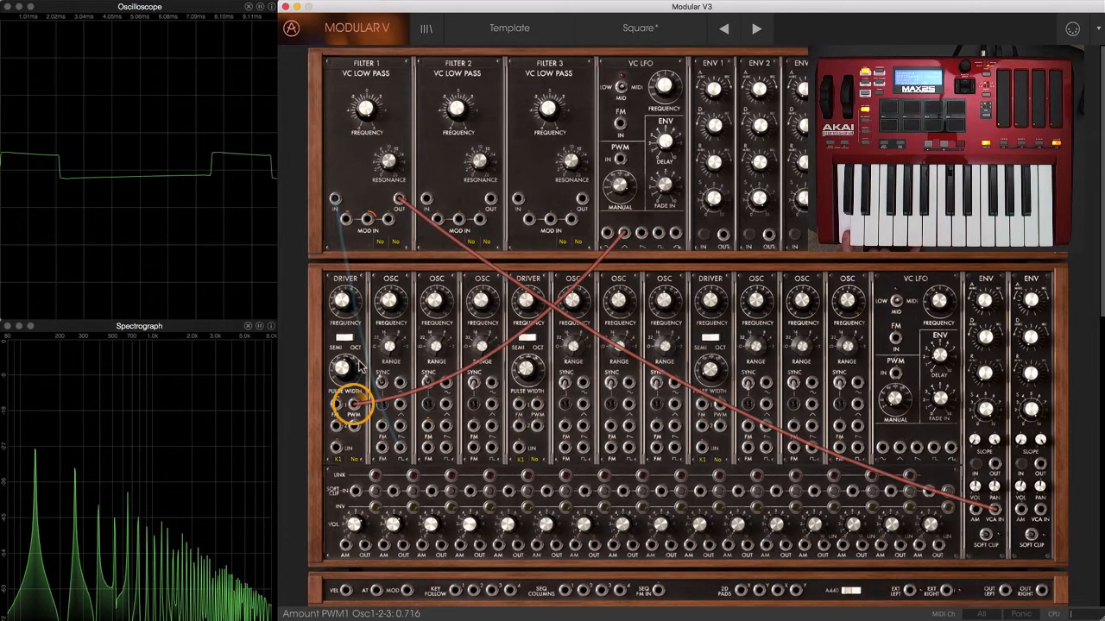
left_click_drag(353, 406, 353, 371)
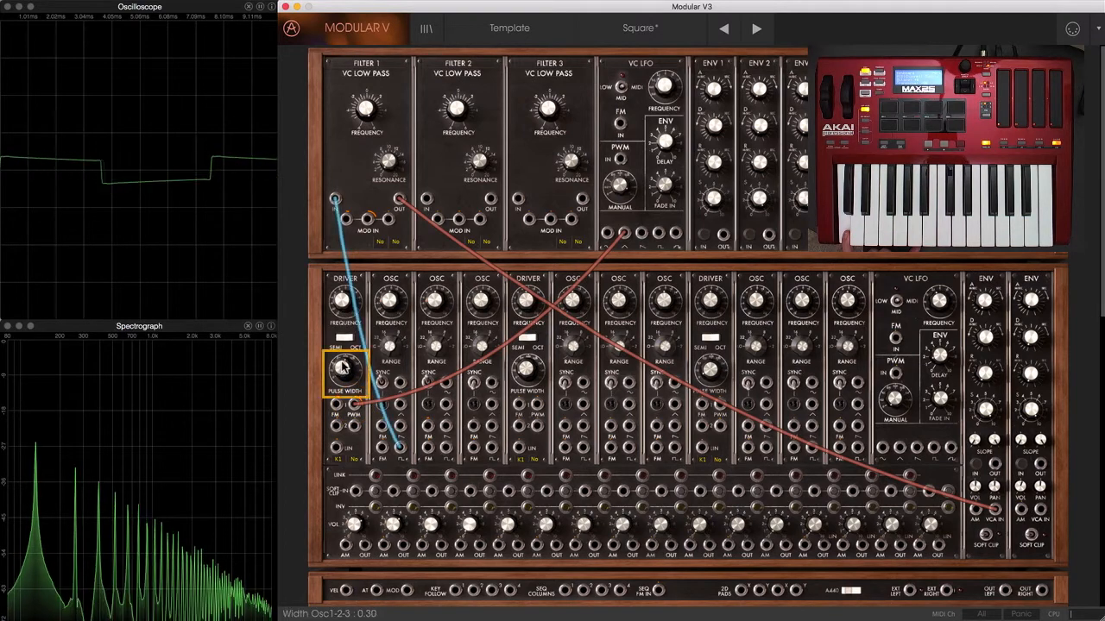
left_click_drag(345, 371, 350, 362)
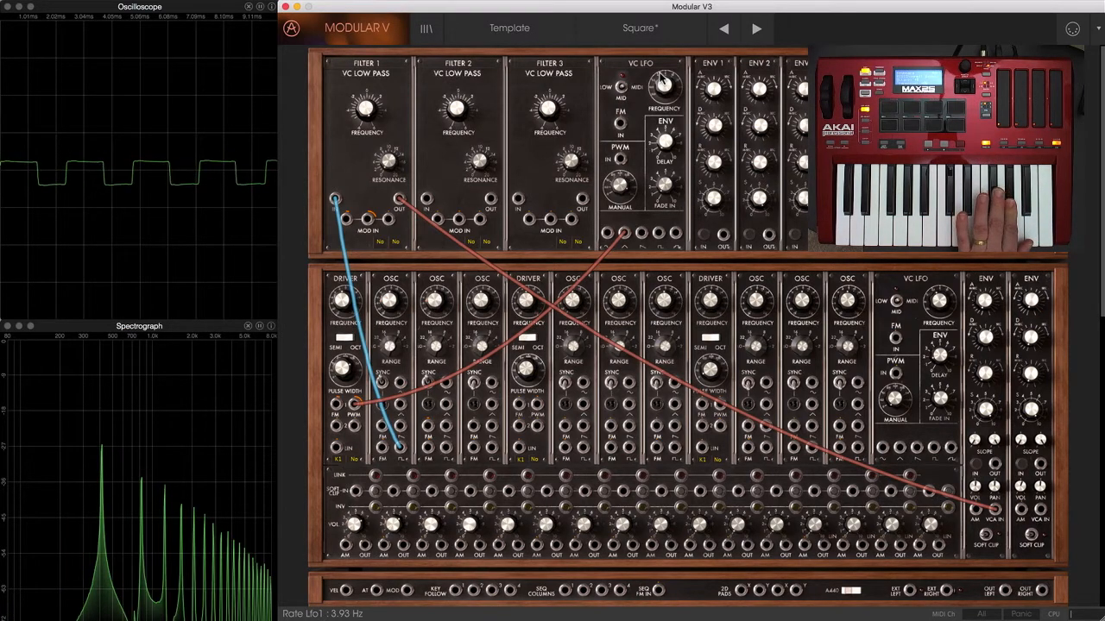
left_click_drag(664, 86, 669, 82)
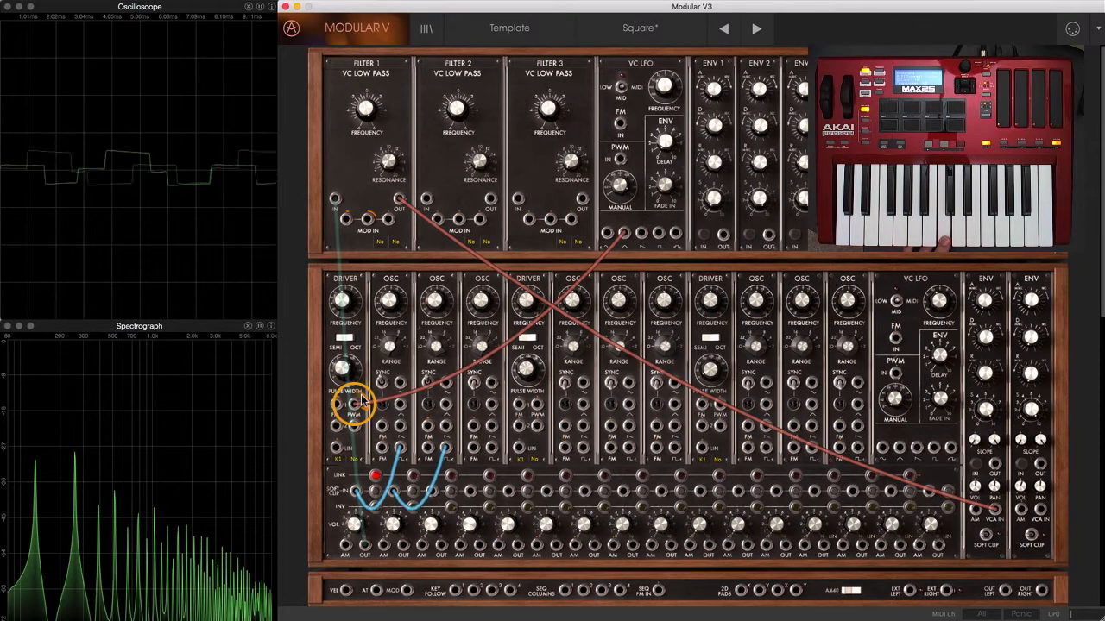
Raise the PWM depth to about 0.86 and move the LFO cable to another waveform output.
left_click_drag(353, 406, 352, 397)
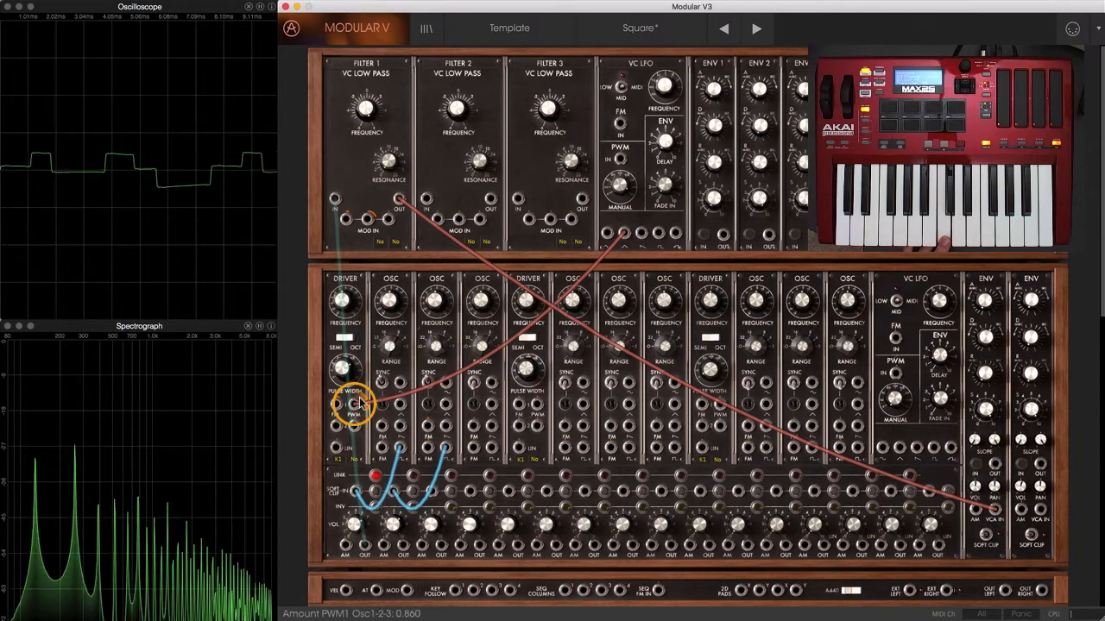
left_click_drag(352, 401, 352, 371)
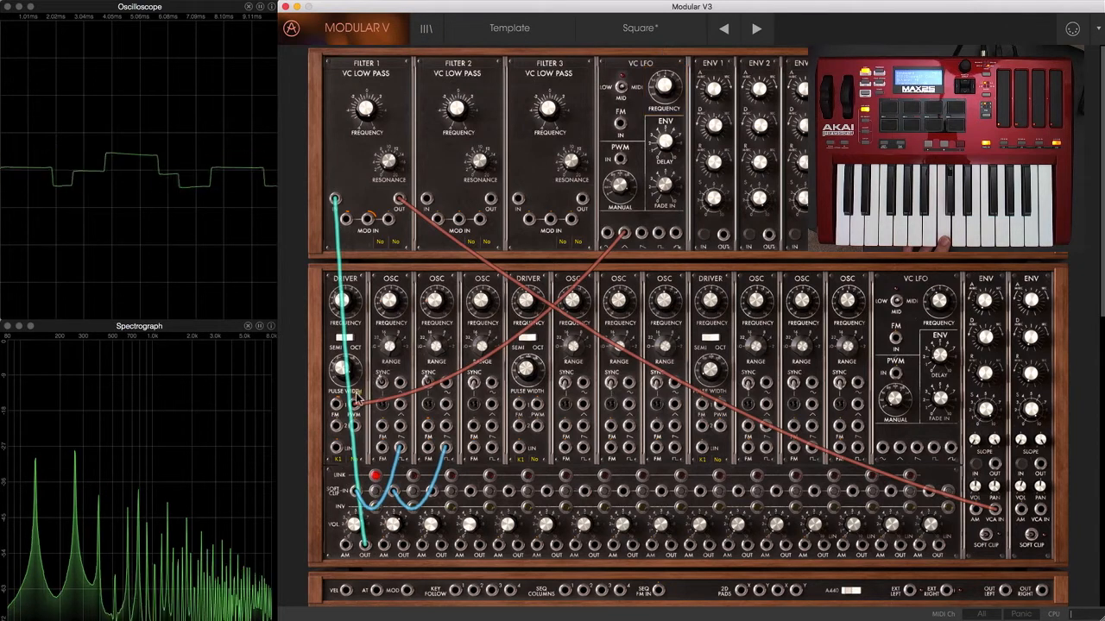
left_click_drag(353, 405, 353, 397)
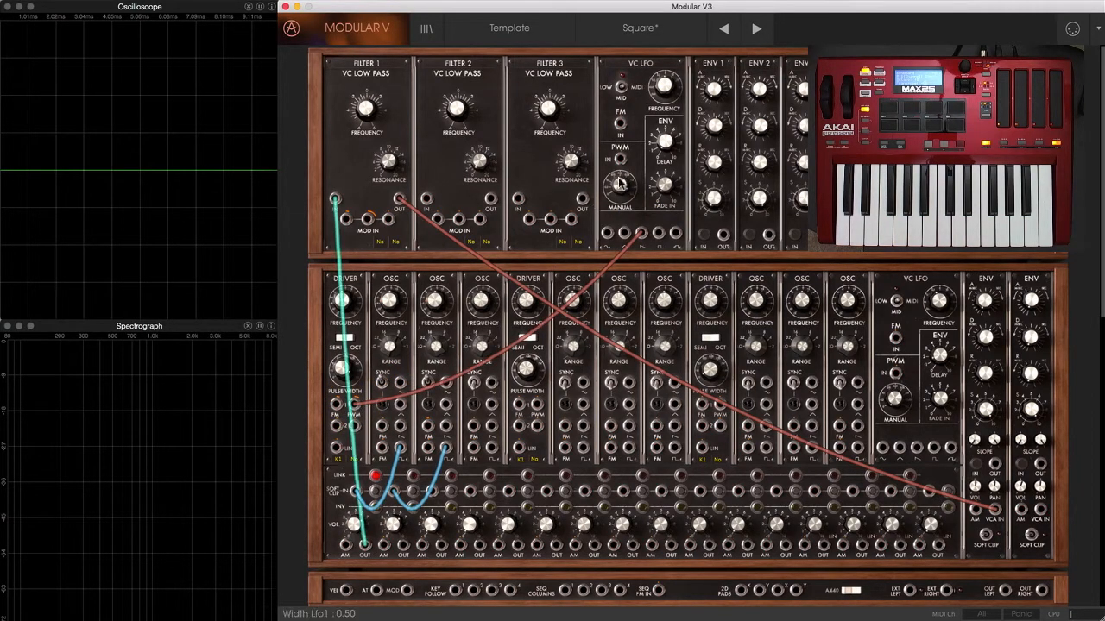
Set the Driver's Pulse Width knob to 0.35, keeping the LFO modulation active.
left_click(622, 189)
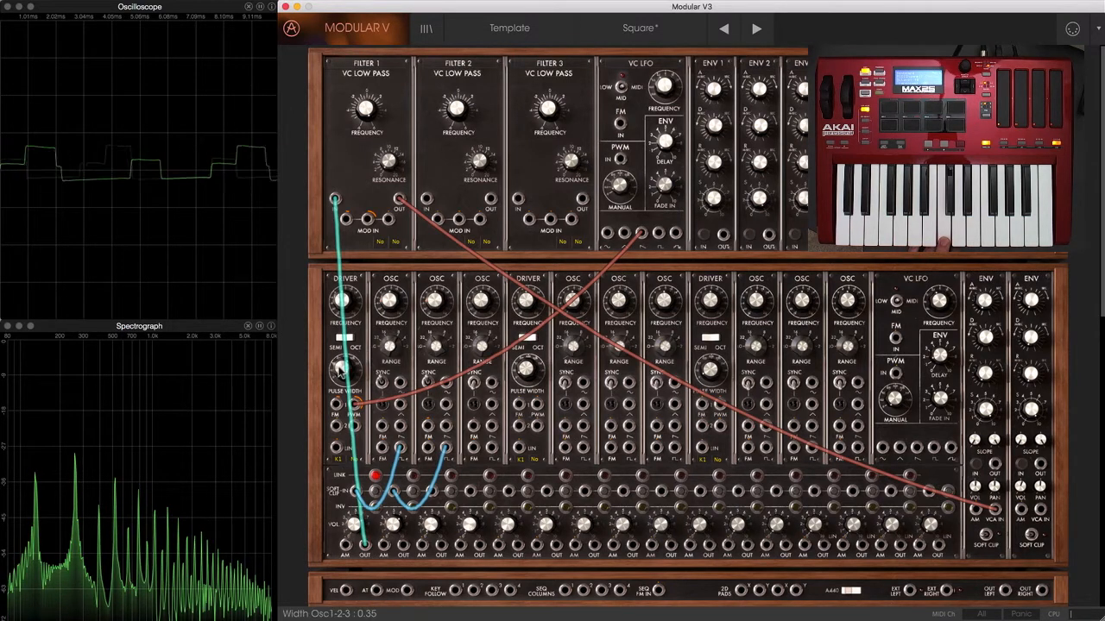
Move the LFO cable to the next waveform output and widen the pulse width to 0.38.
left_click_drag(344, 367, 347, 363)
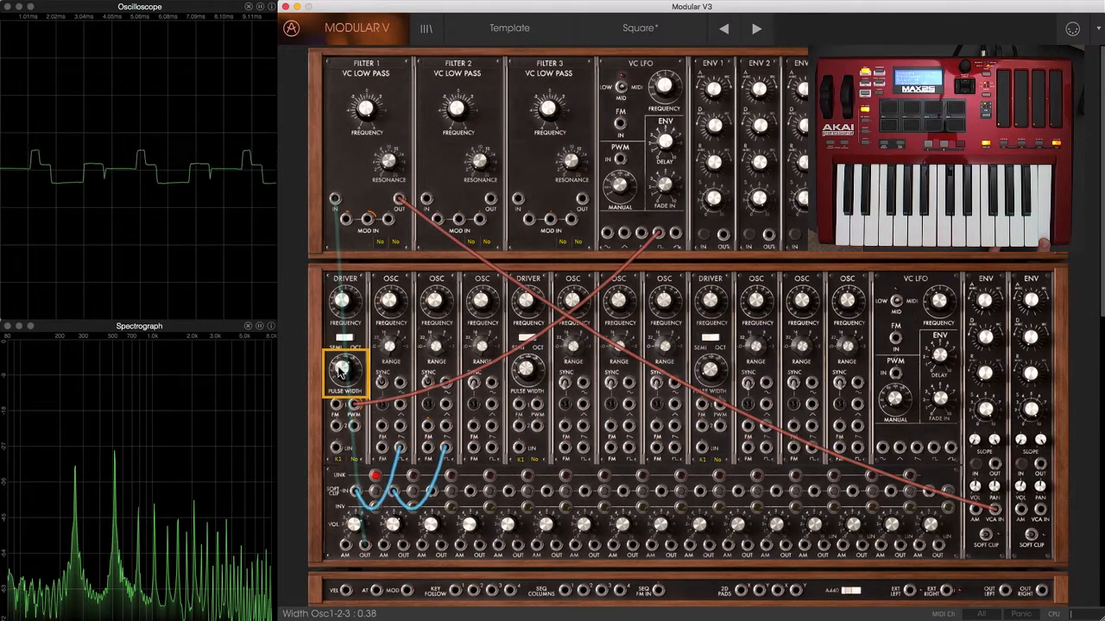
left_click_drag(344, 371, 345, 397)
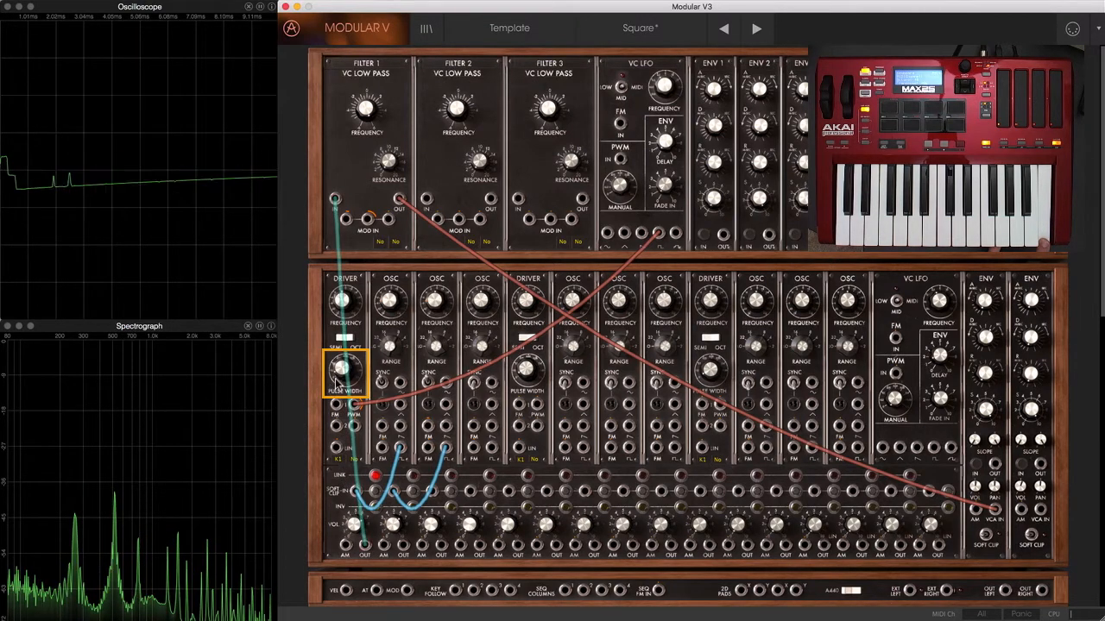
left_click_drag(345, 371, 345, 345)
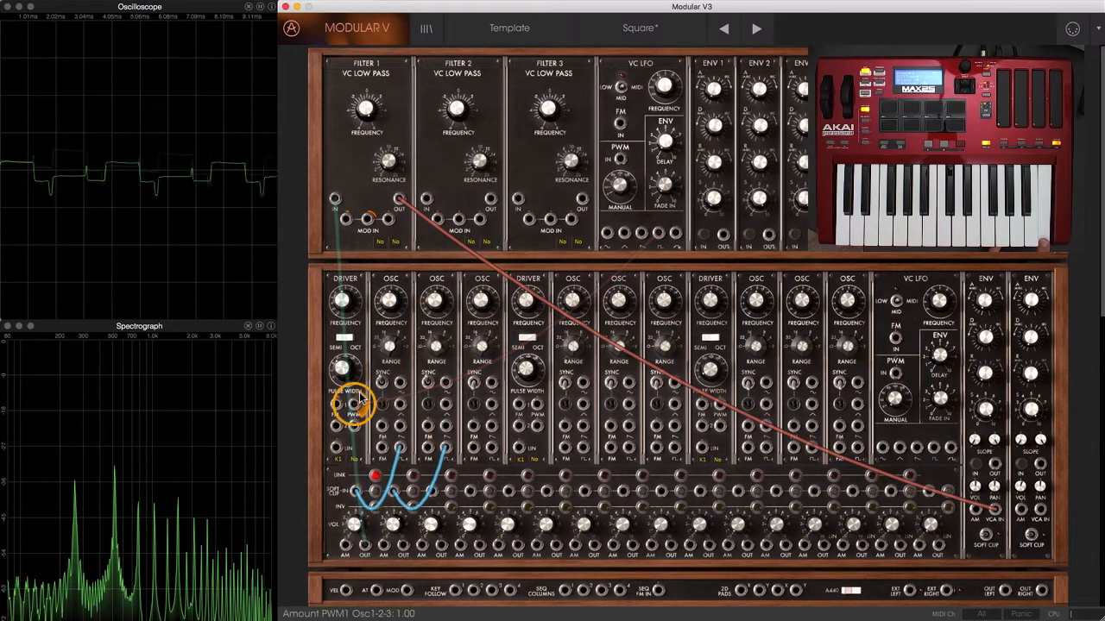
Zero the PWM amount, repatch the LFO from its first output, then set depth to 0.216.
left_click_drag(353, 405, 352, 440)
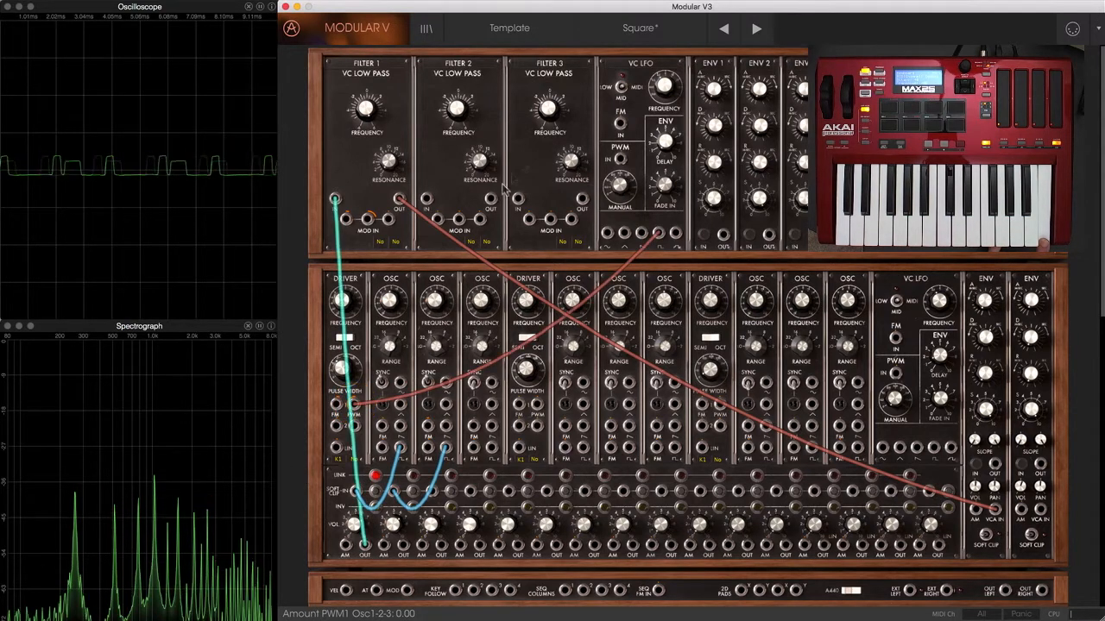
left_click(662, 93)
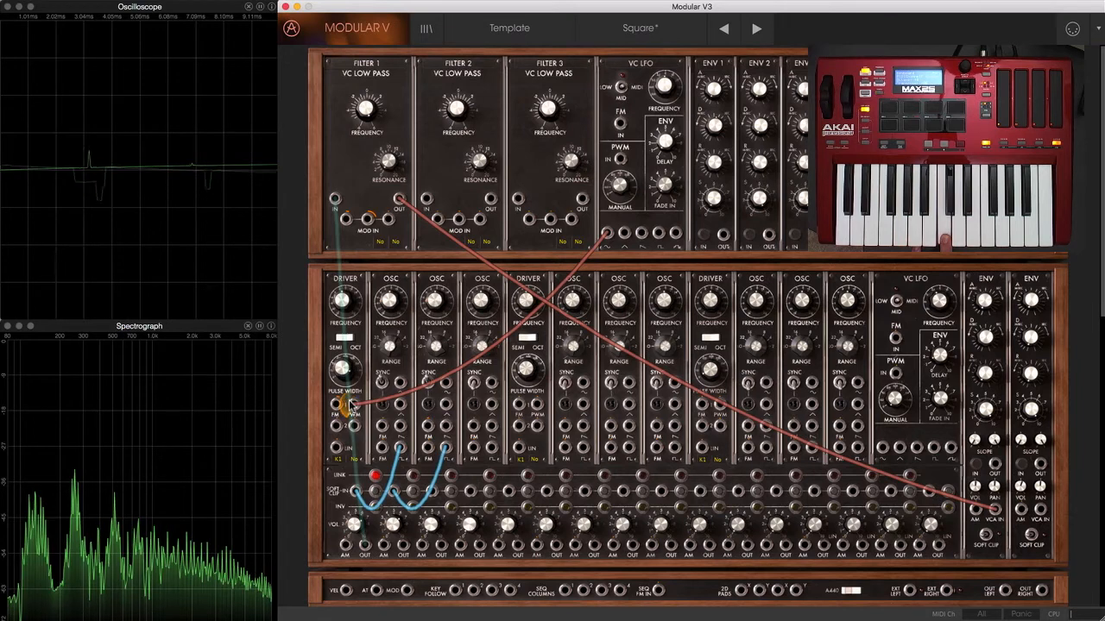
left_click_drag(343, 371, 350, 380)
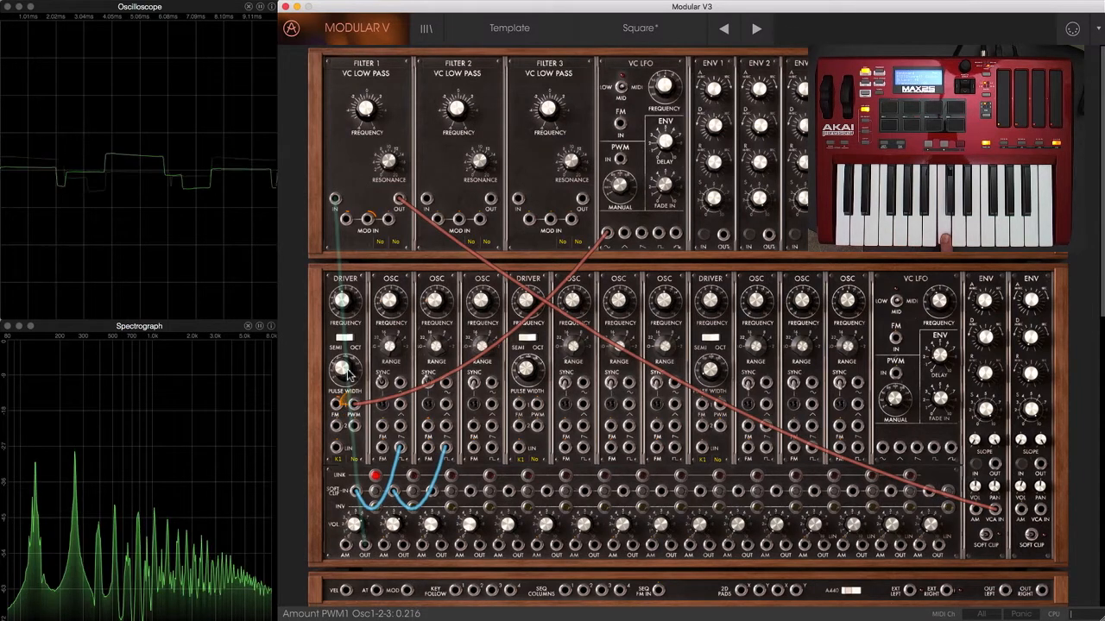